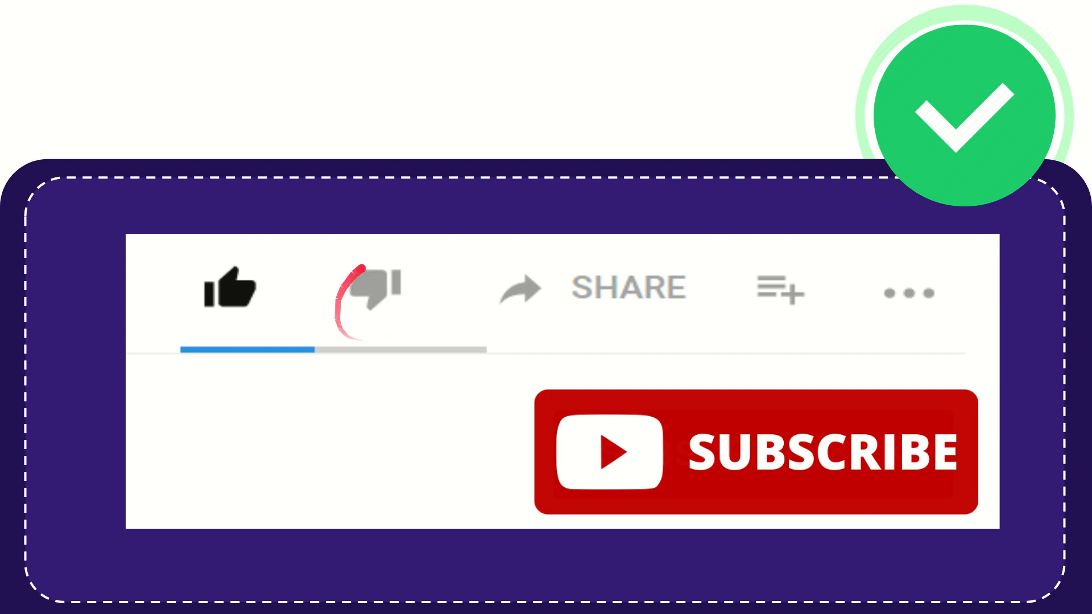
left_click(372, 288)
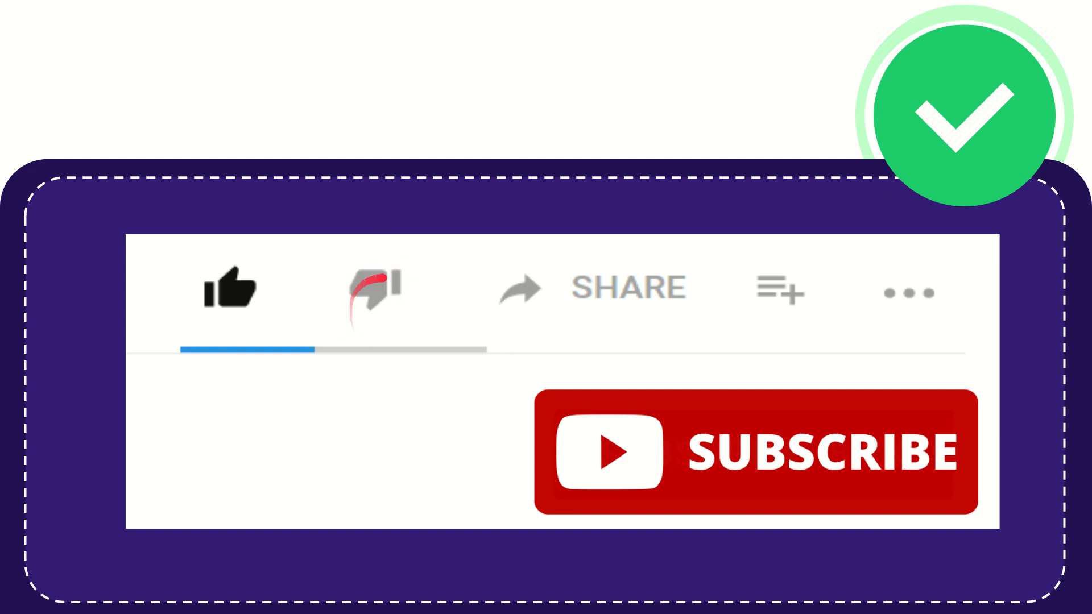
left_click(373, 289)
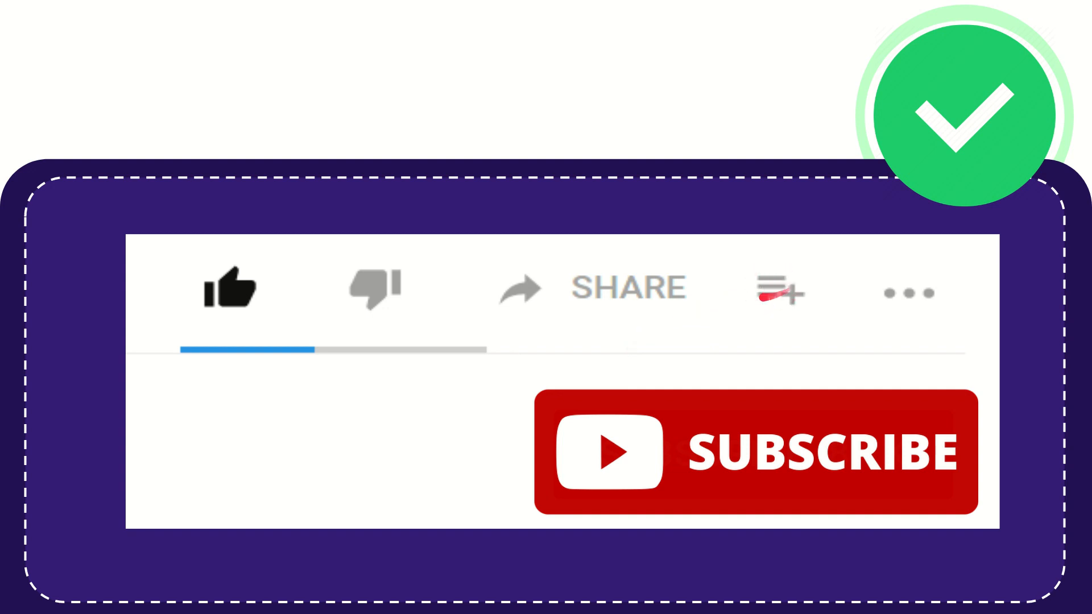
left_click(779, 292)
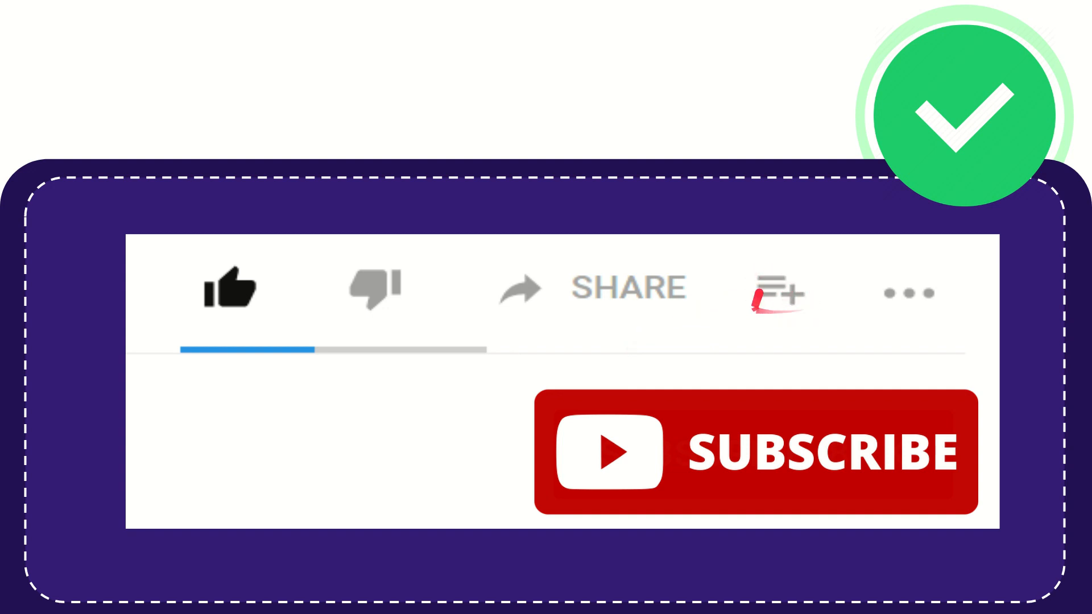